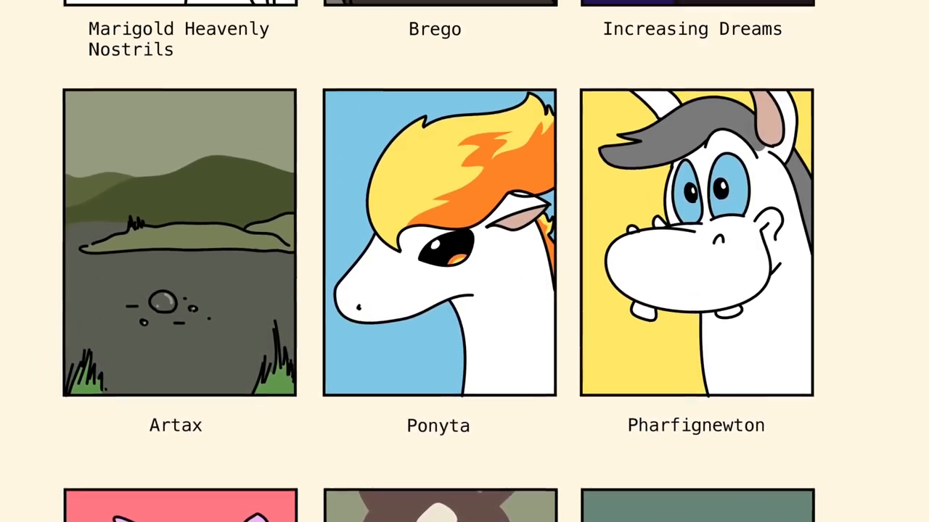
scroll(down, 3)
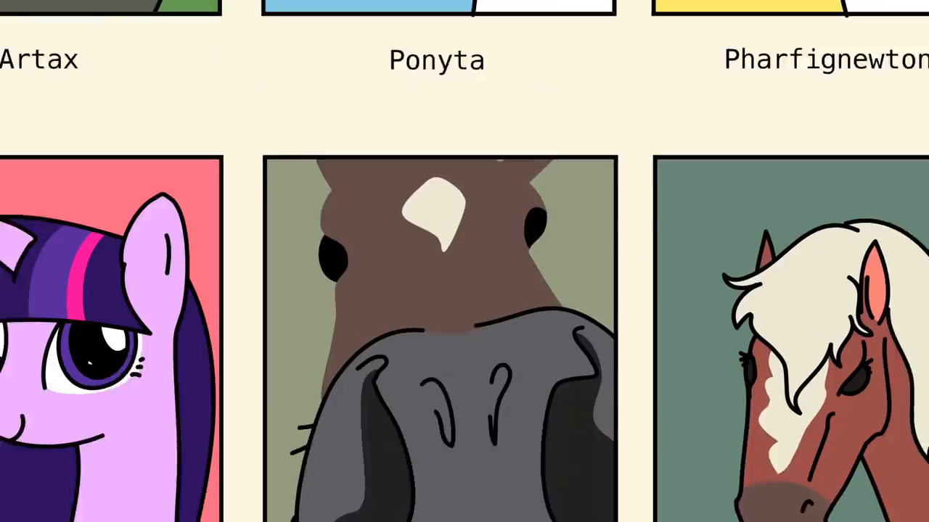
scroll(down, 3)
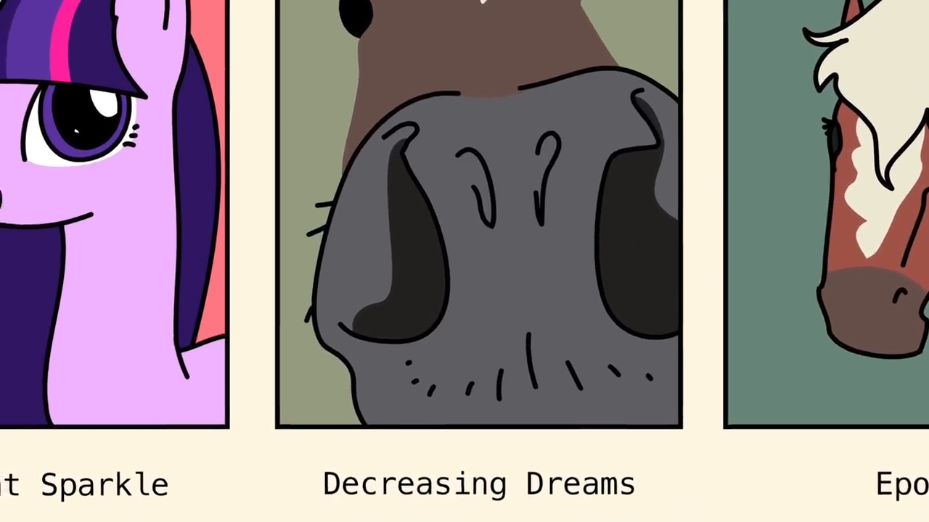